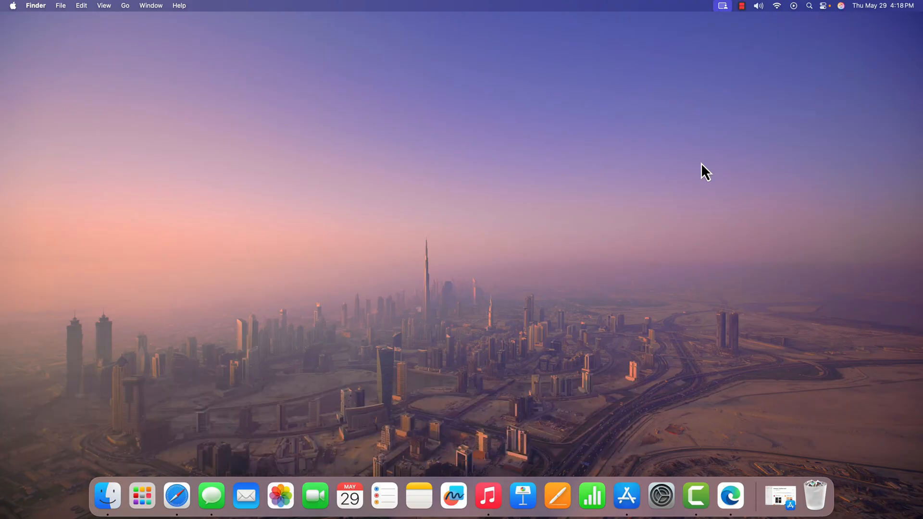
pyautogui.moveTo(626, 496)
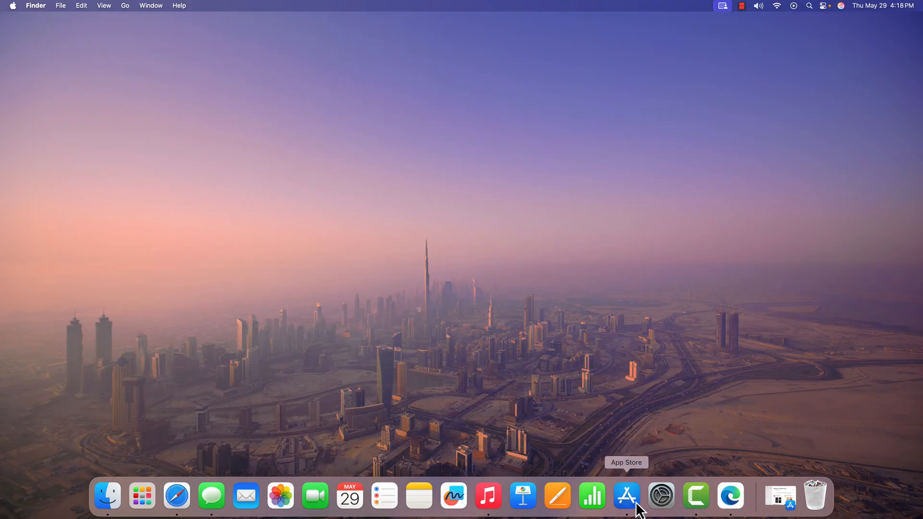
# Step: Launch the App Store from the Dock to search for YouTube music
pyautogui.click(626, 496)
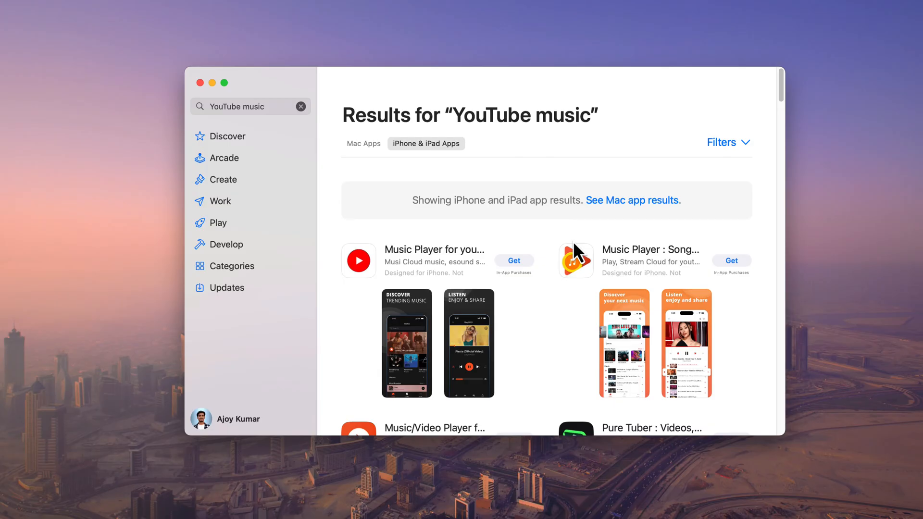
pyautogui.moveTo(232, 150)
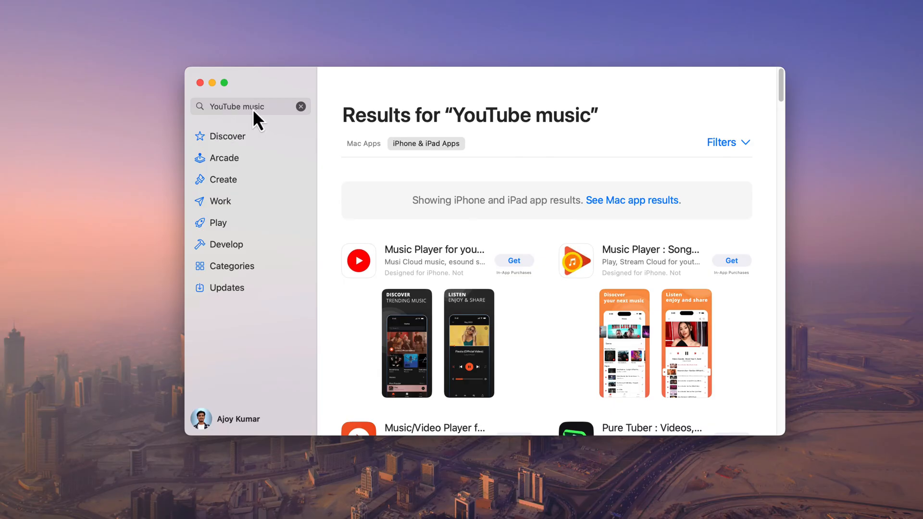
pyautogui.moveTo(399, 201)
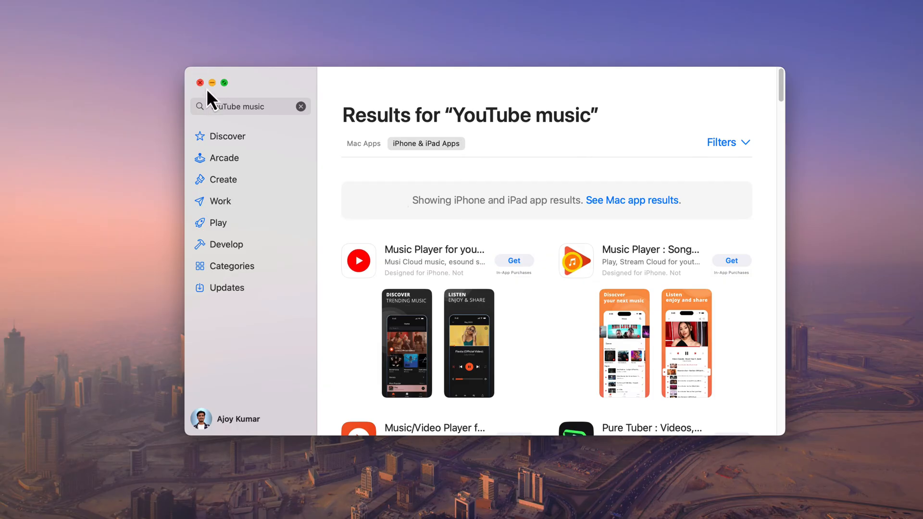
# Step: Close the App Store and load music.youtube.com in Safari
pyautogui.click(200, 82)
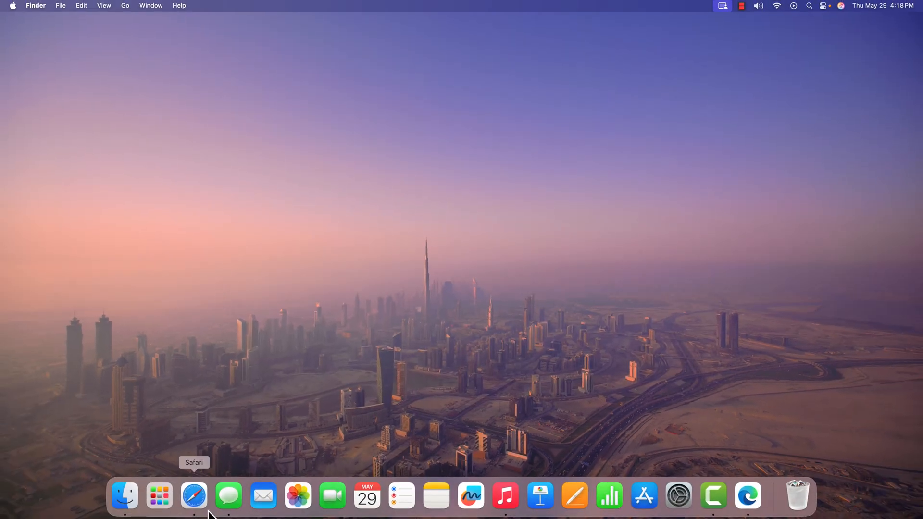
pyautogui.click(194, 495)
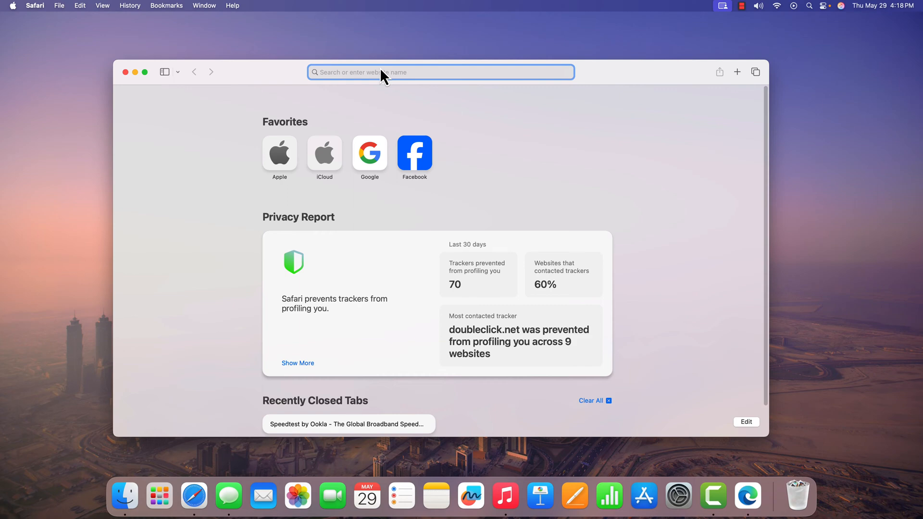
pyautogui.write('music.youtube.com')
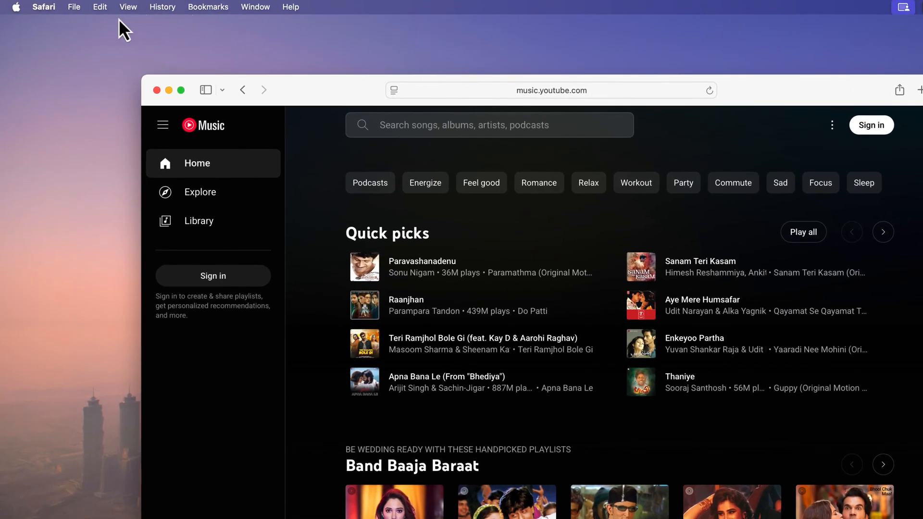
# Step: Add the site to the Dock via File > Add to Dock, named 'YouTube Music'
pyautogui.click(74, 7)
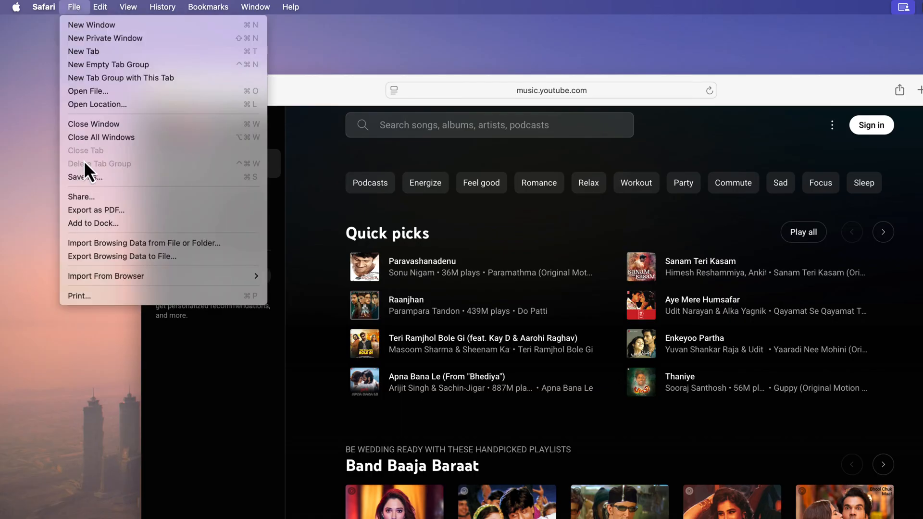
pyautogui.click(92, 223)
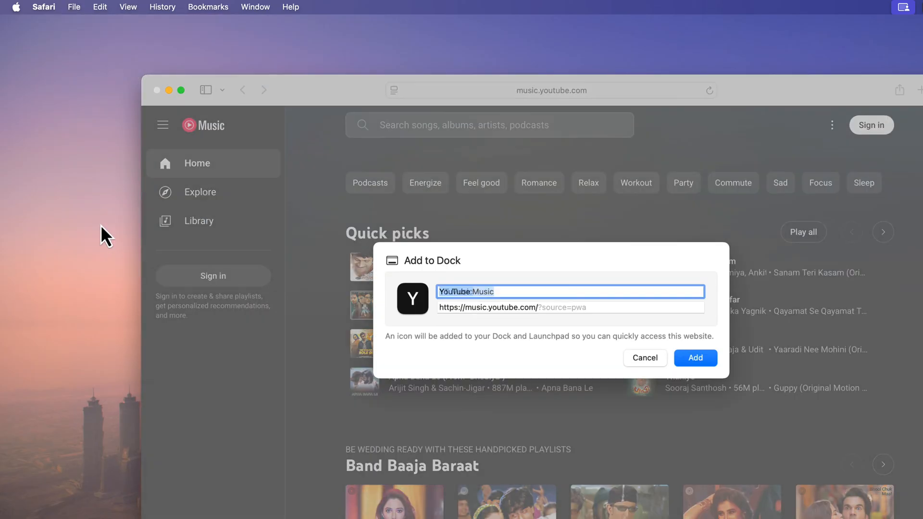
pyautogui.write('Your Music')
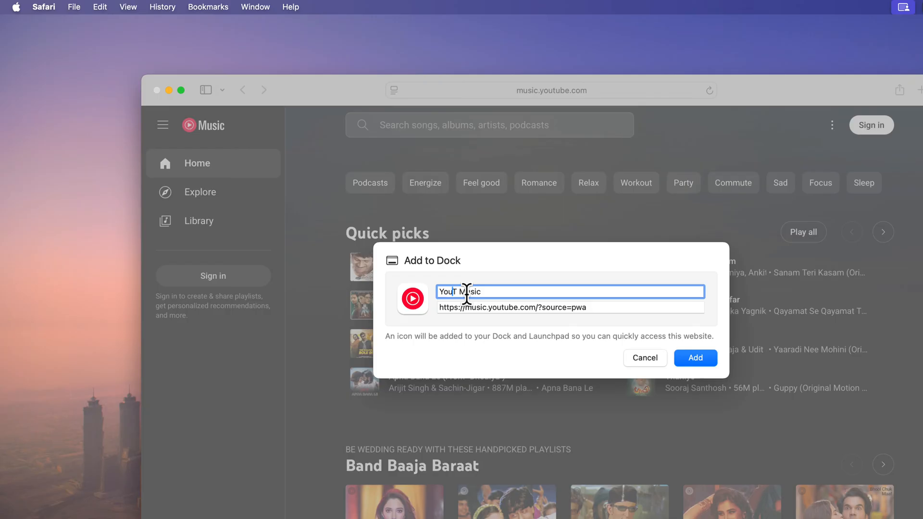
pyautogui.write('YouTube Music')
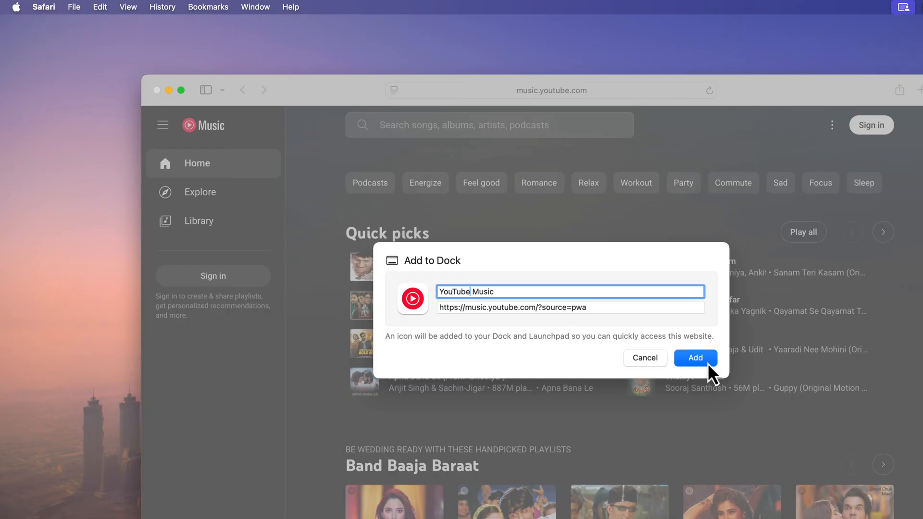
pyautogui.click(696, 358)
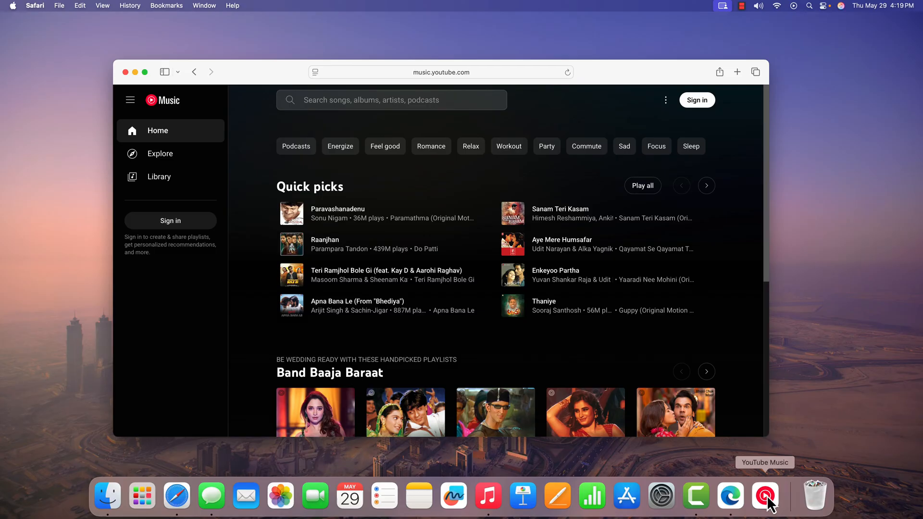
pyautogui.moveTo(107, 84)
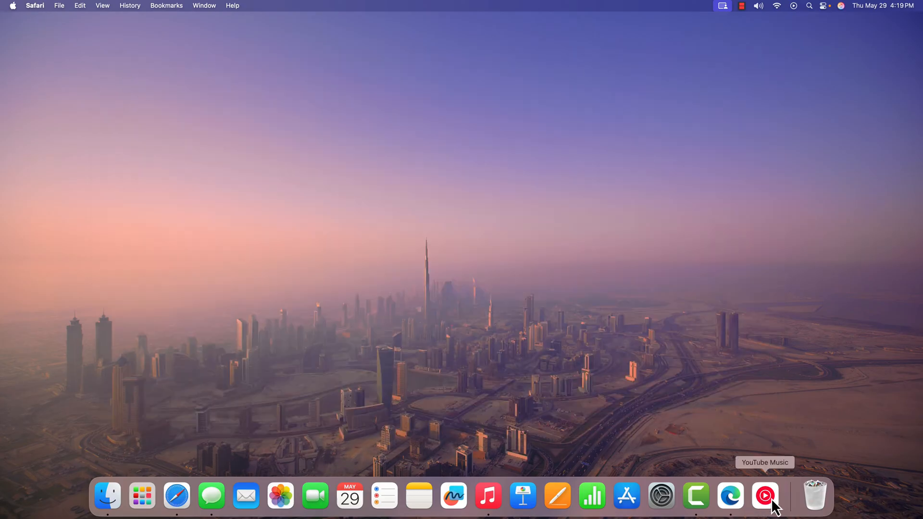
# Step: Launch the YouTube Music web app from its Dock icon into a standalone window
pyautogui.click(765, 495)
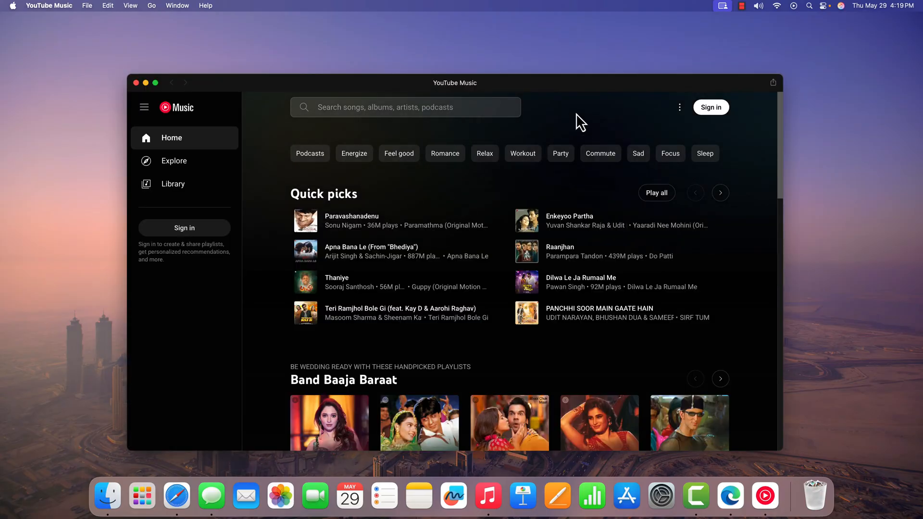
pyautogui.moveTo(188, 96)
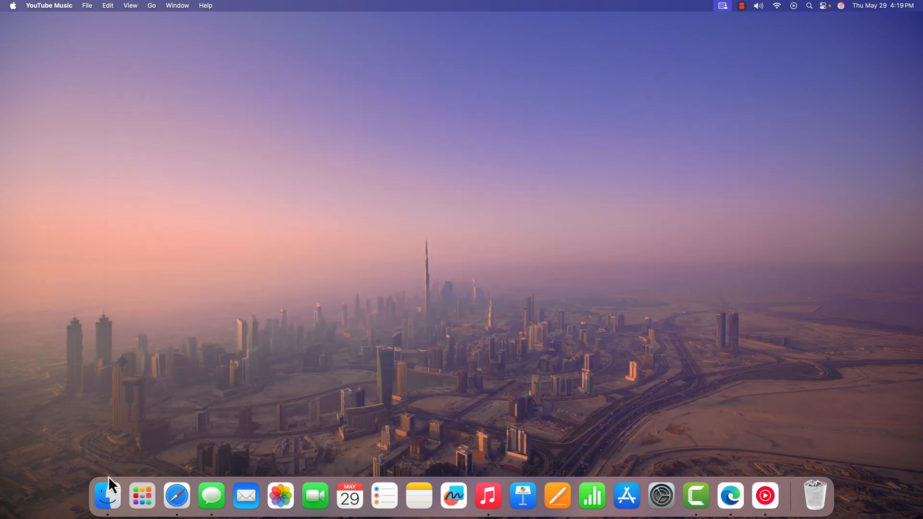
# Step: Open YouTube Music from Launchpad, then minimize its window to the Dock
pyautogui.click(141, 495)
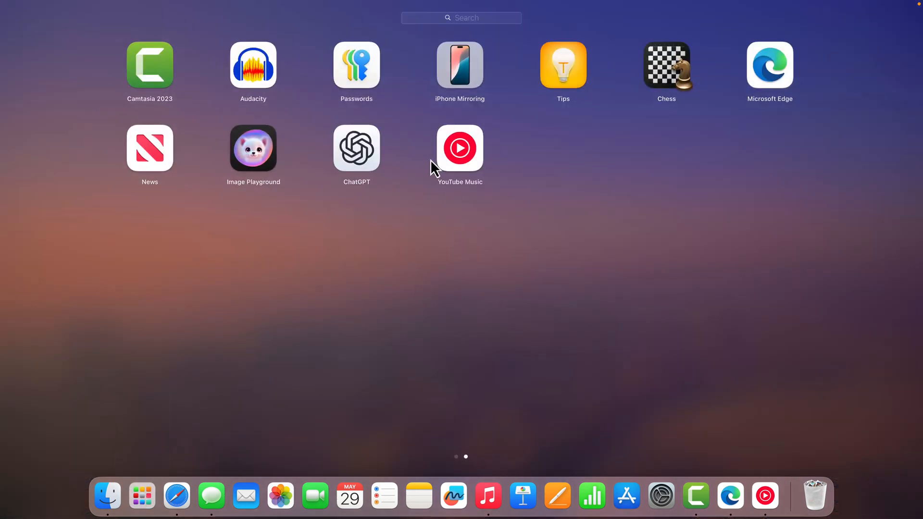
pyautogui.moveTo(464, 160)
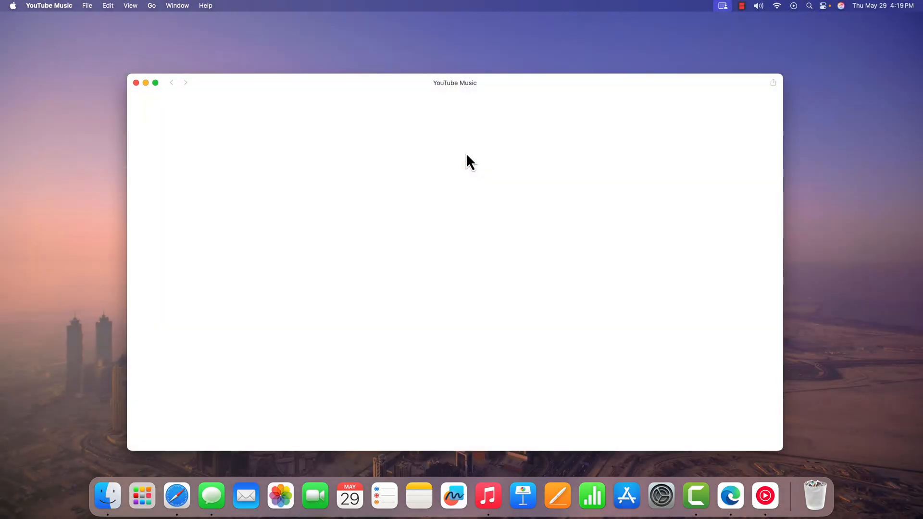
pyautogui.click(145, 82)
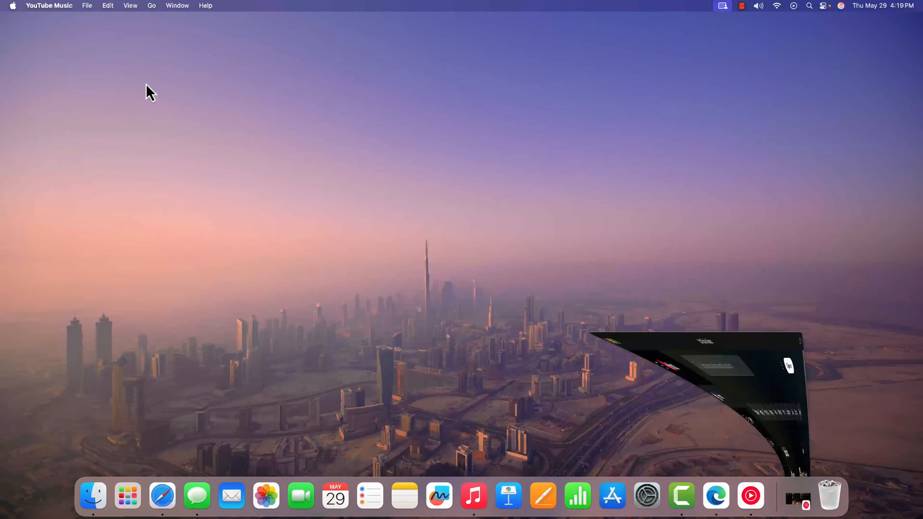